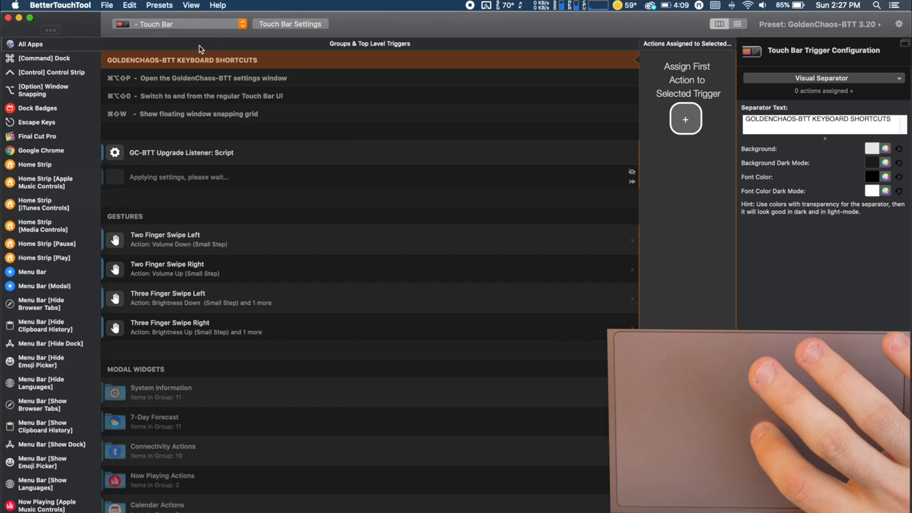
Show the trackpad gestures configured for Google Chrome, via the All Apps view.
click(154, 23)
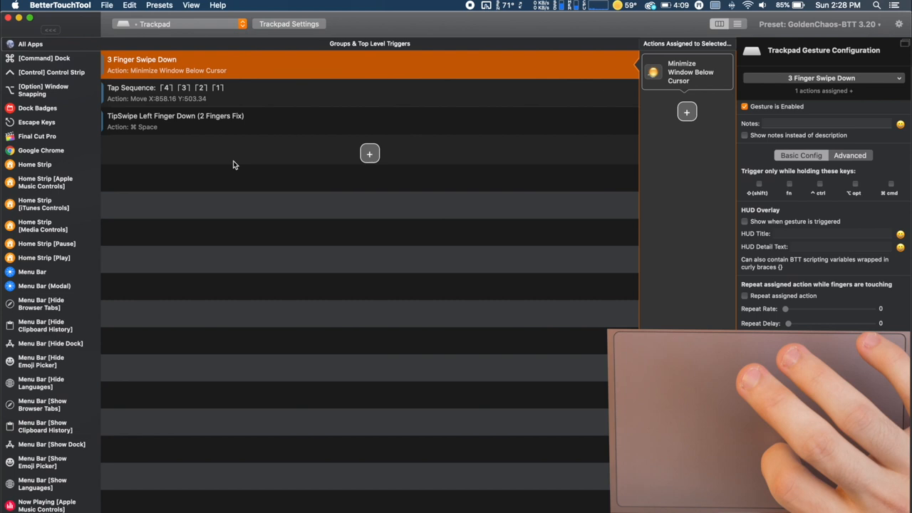
click(30, 43)
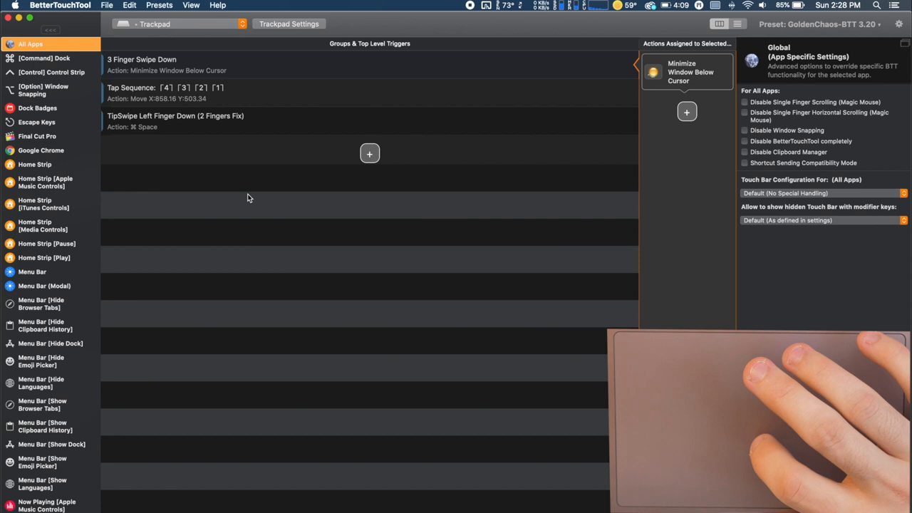
mouse_move(325, 194)
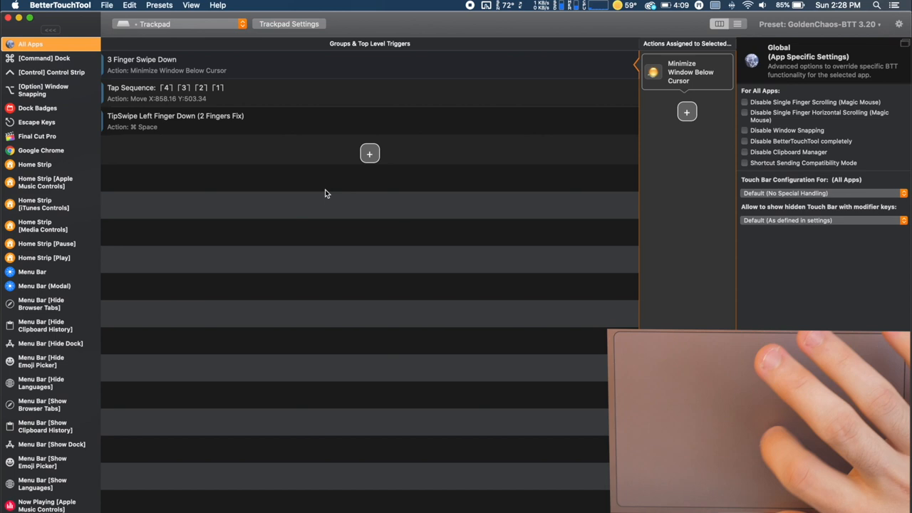
click(40, 149)
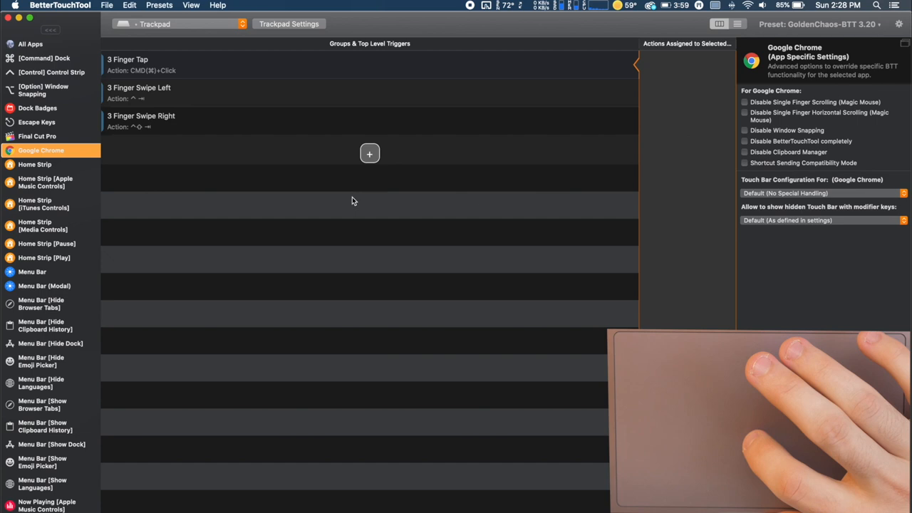
Add a new Chrome trigger using TipTap Left (1 Finger Fix) from the two-finger gestures.
click(369, 154)
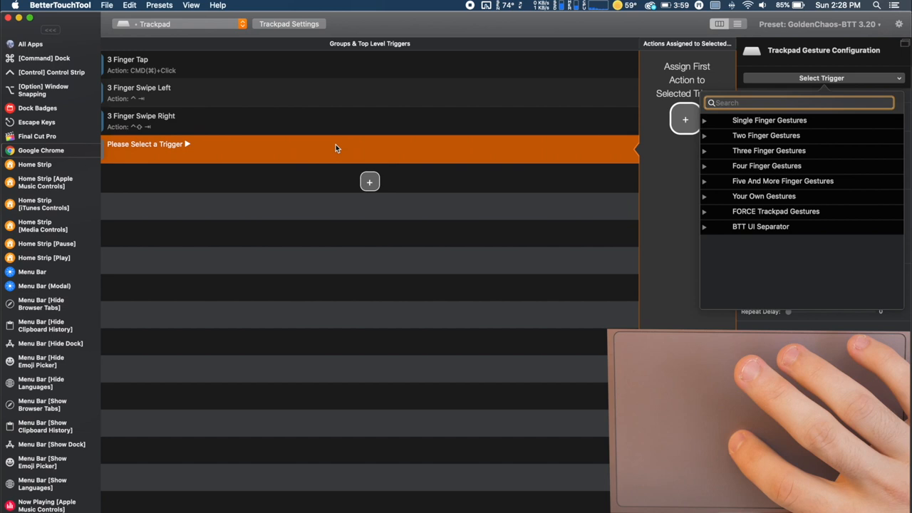
click(770, 119)
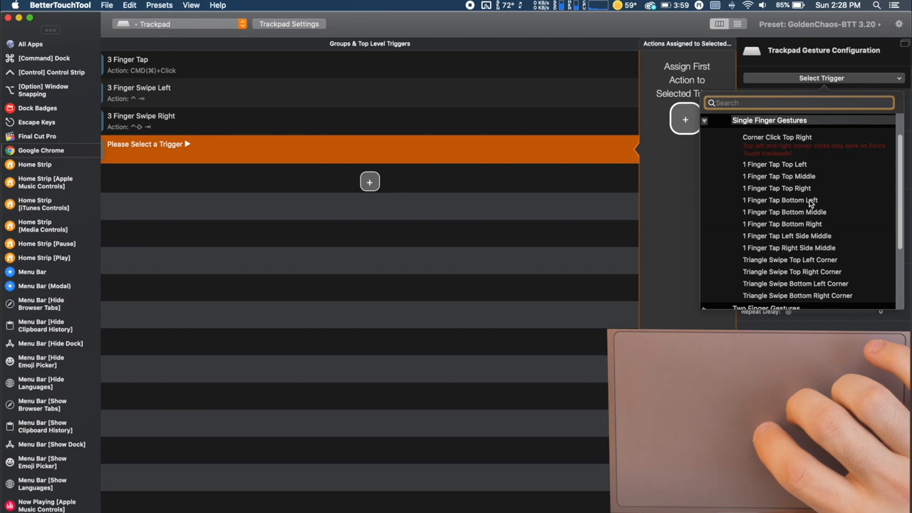
scroll(up, 3)
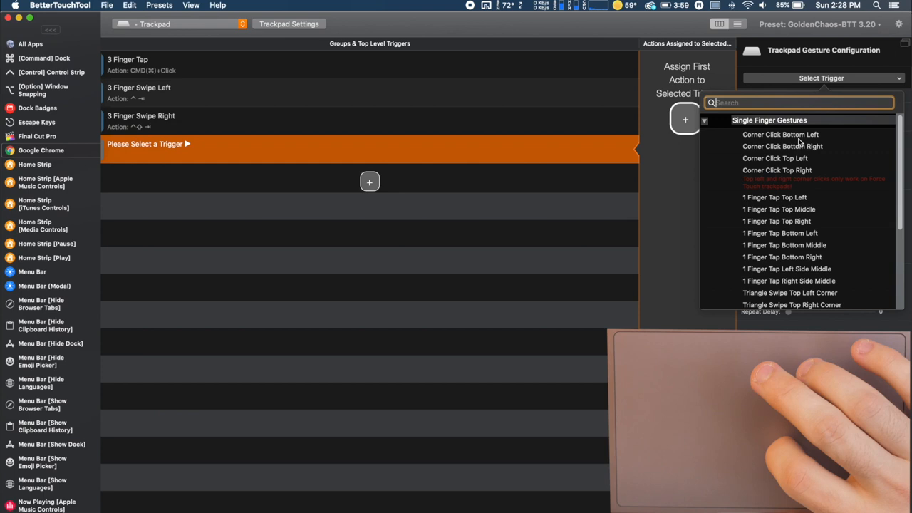
scroll(down, 3)
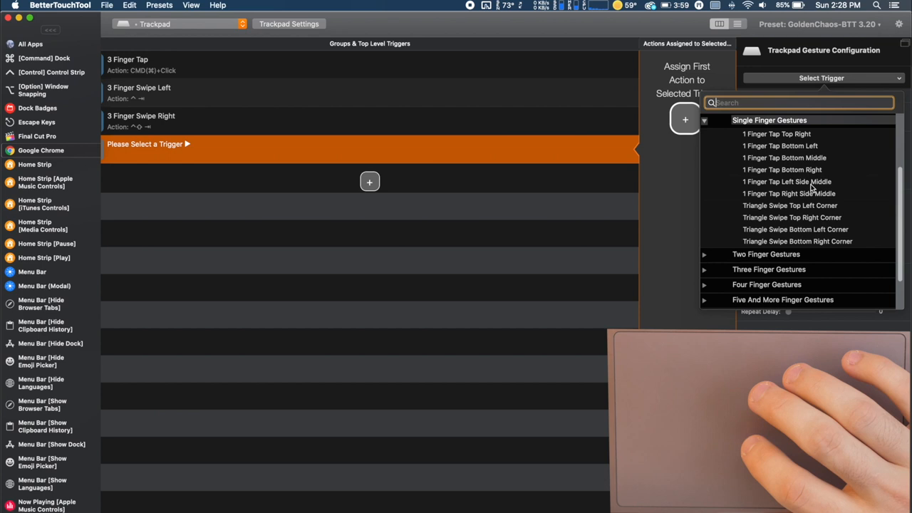
scroll(down, 3)
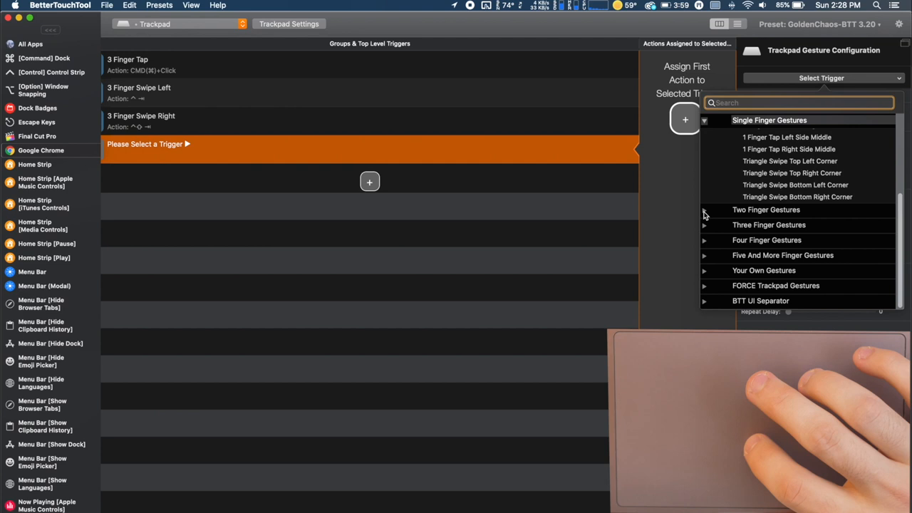
click(767, 209)
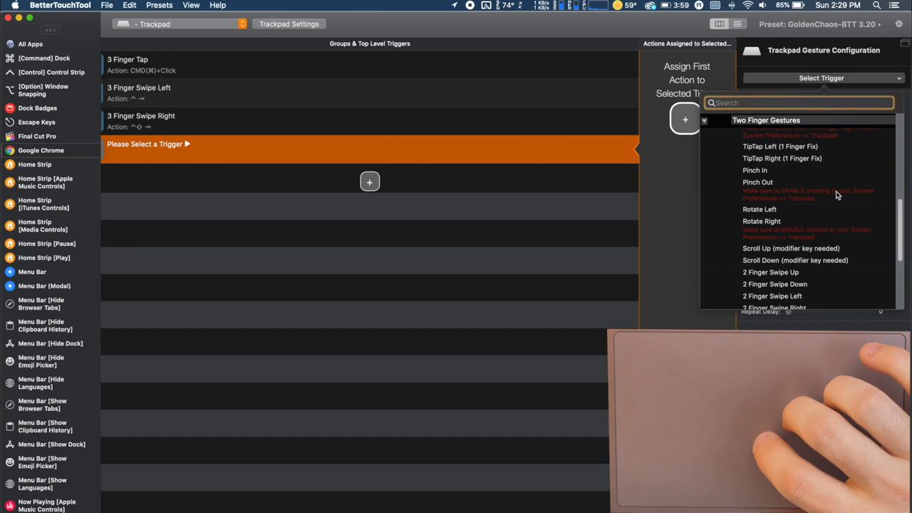
scroll(up, 3)
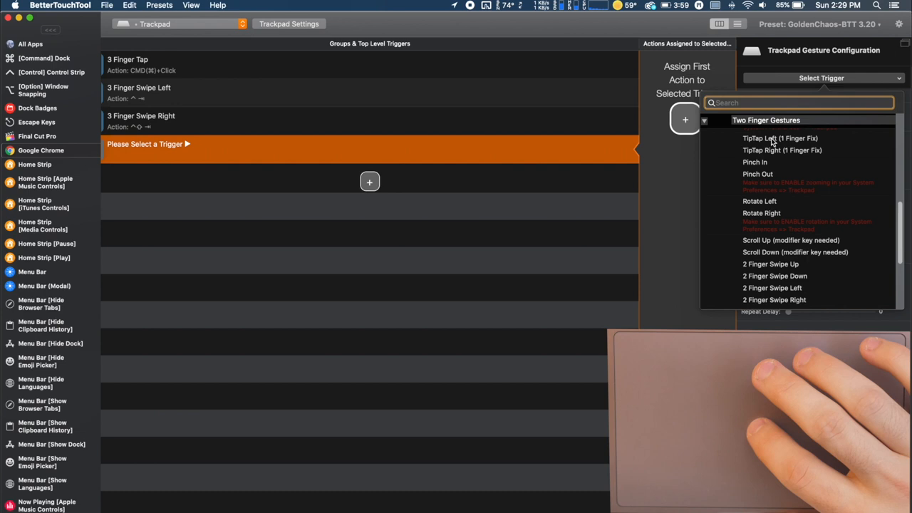
click(781, 138)
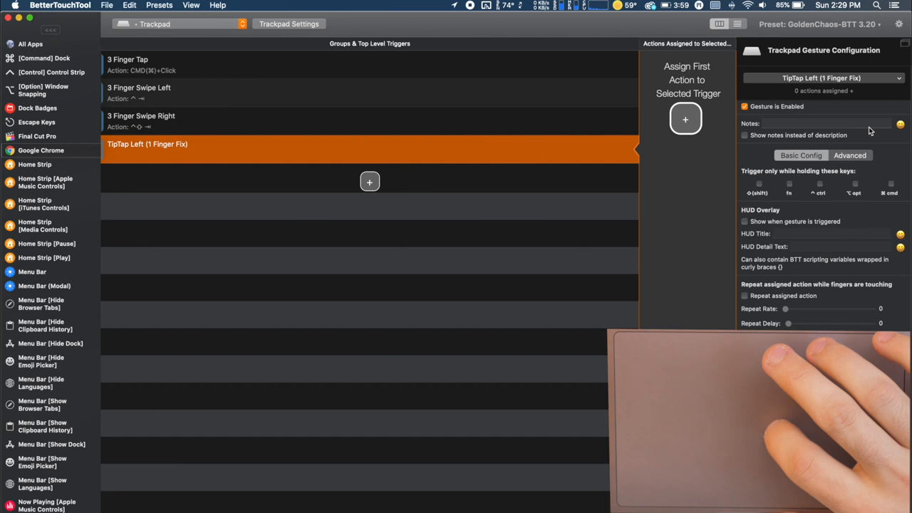
Assign a Send Keyboard Shortcut action to TipTap Left and record ⌘Space.
click(684, 119)
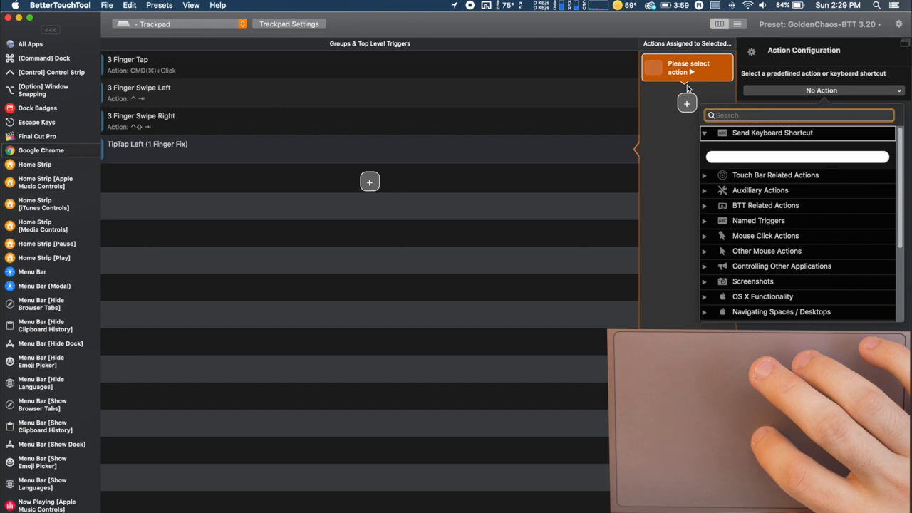
scroll(down, 3)
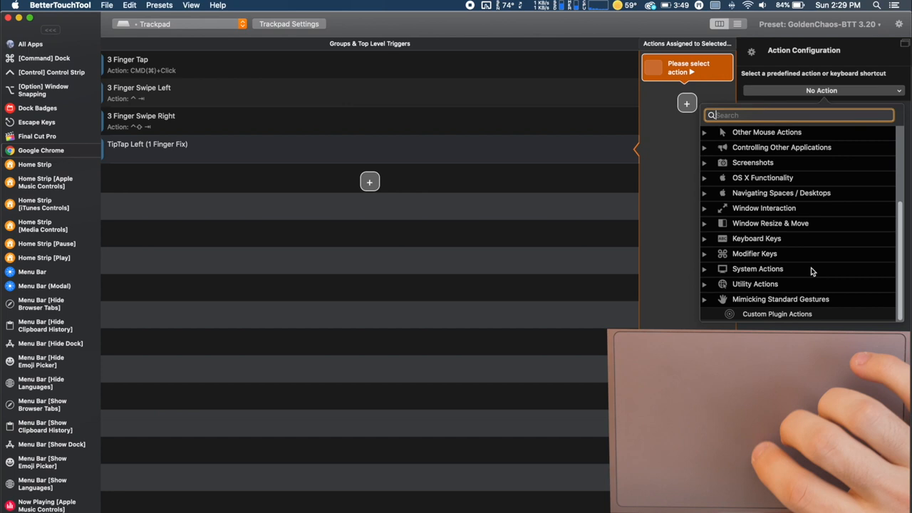
scroll(up, 3)
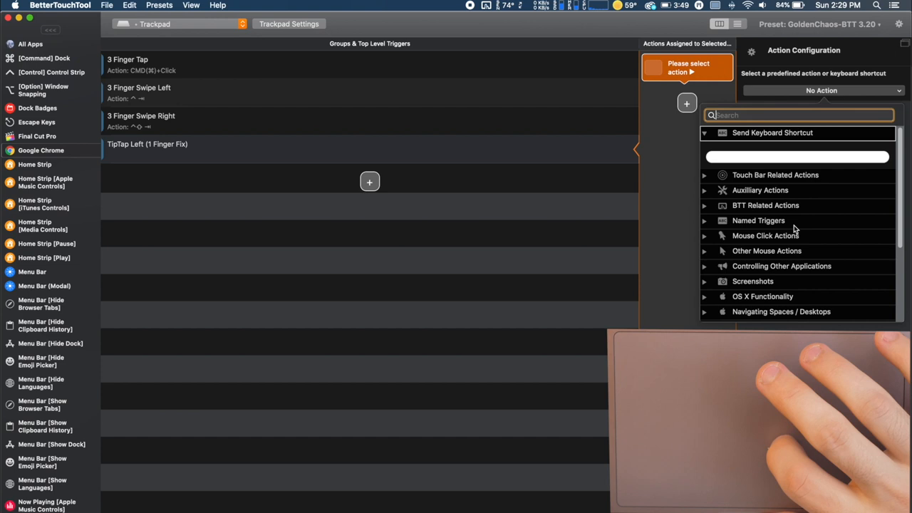
click(795, 157)
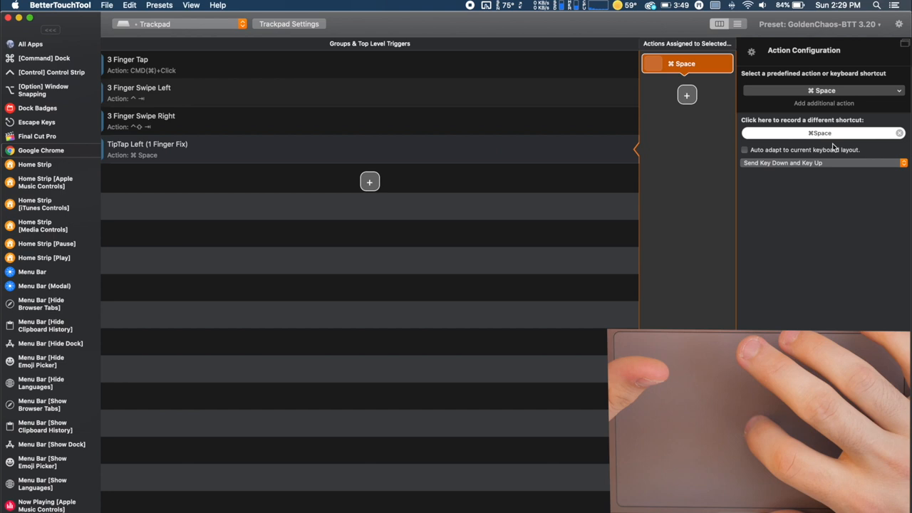
mouse_move(556, 204)
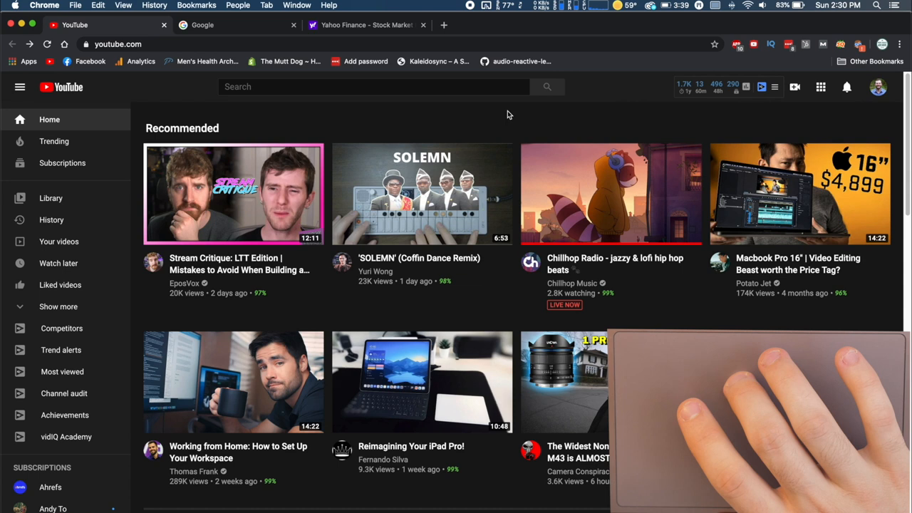
mouse_move(513, 116)
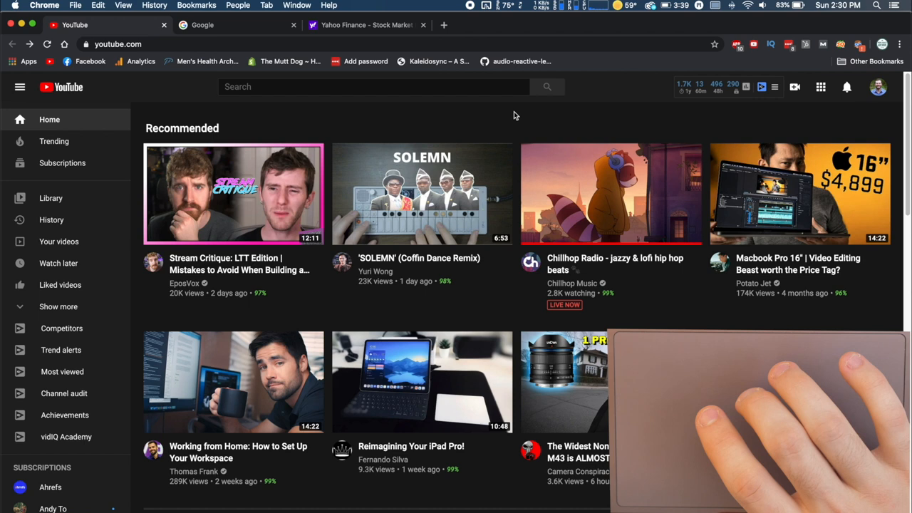
mouse_move(527, 120)
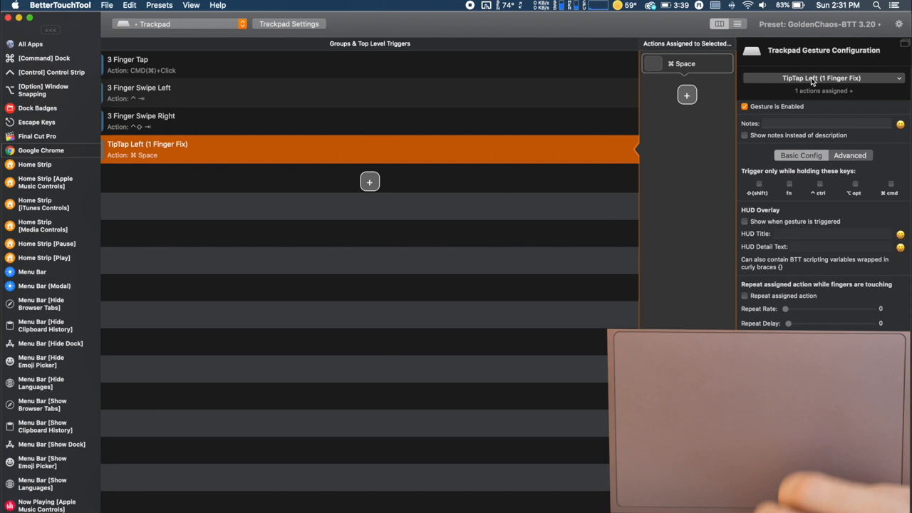
click(821, 77)
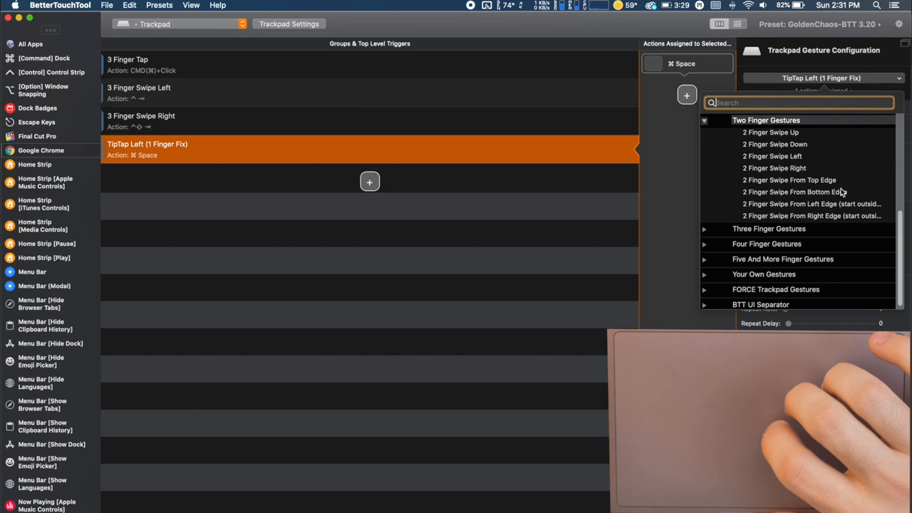
click(769, 228)
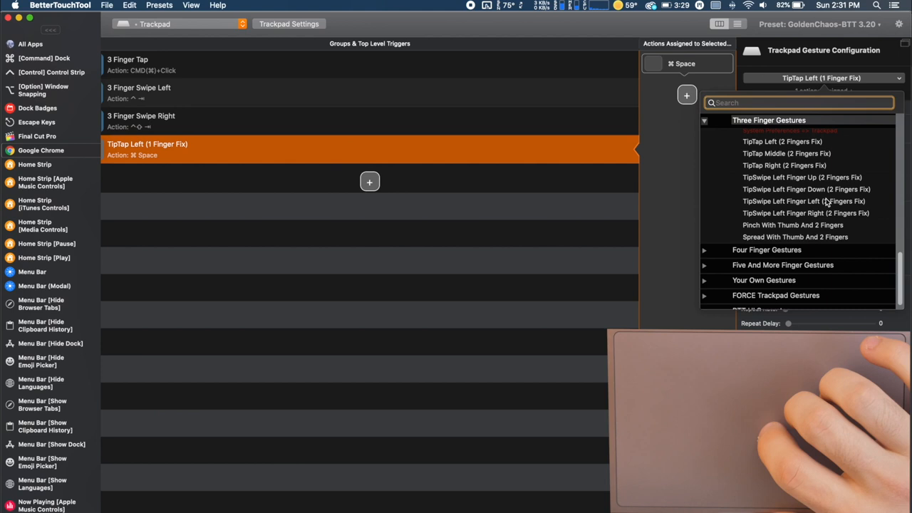
scroll(down, 3)
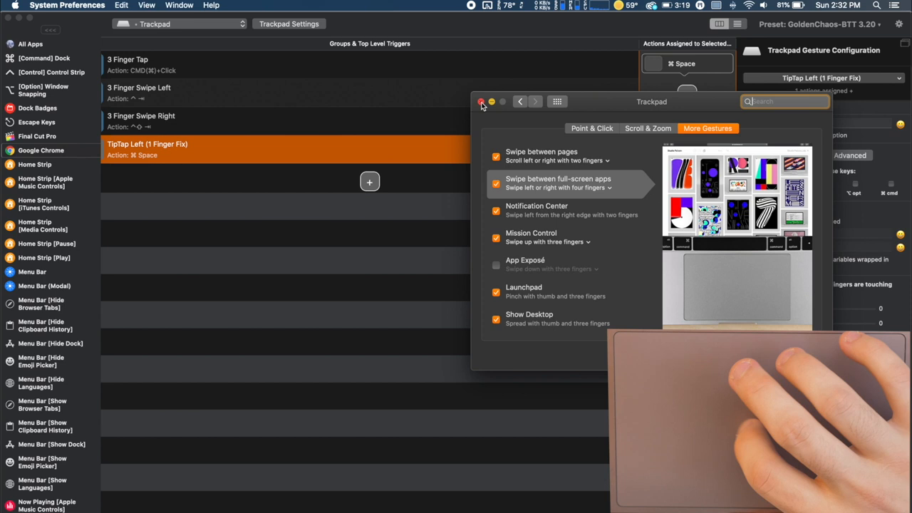
Close the System Preferences trackpad More Gestures settings.
click(481, 101)
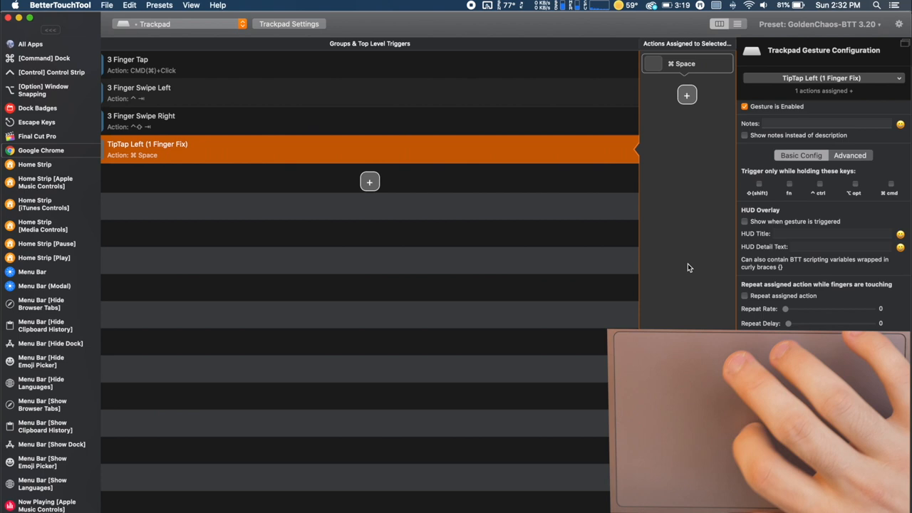
Show Google Chrome's trackpad triggers: three-finger tap and swipes.
click(40, 151)
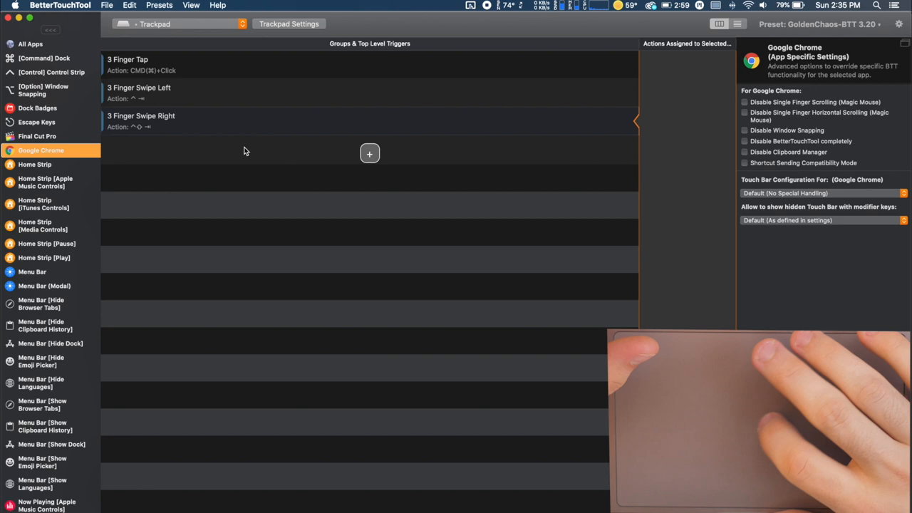
mouse_move(254, 147)
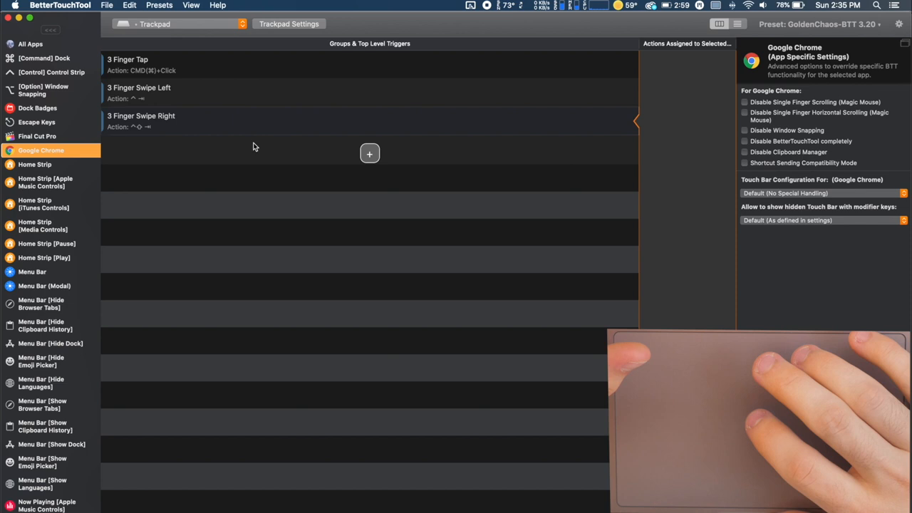
mouse_move(245, 87)
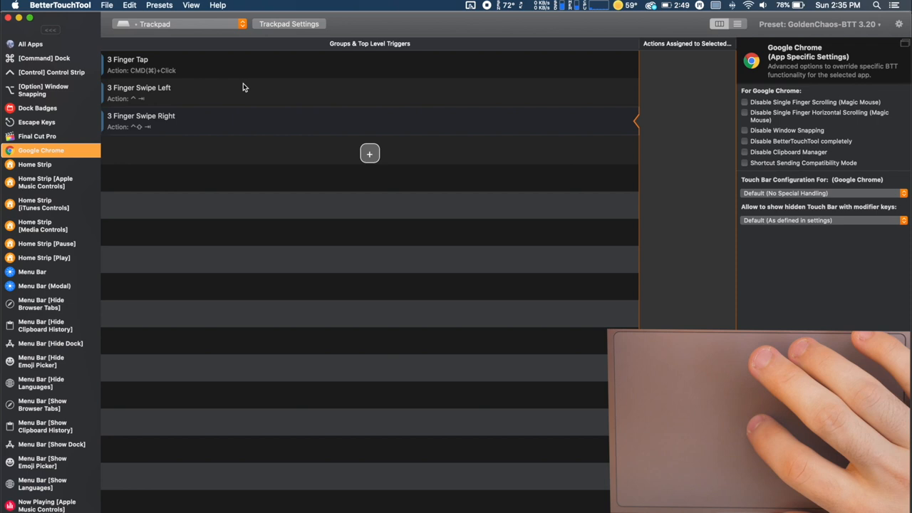
mouse_move(177, 70)
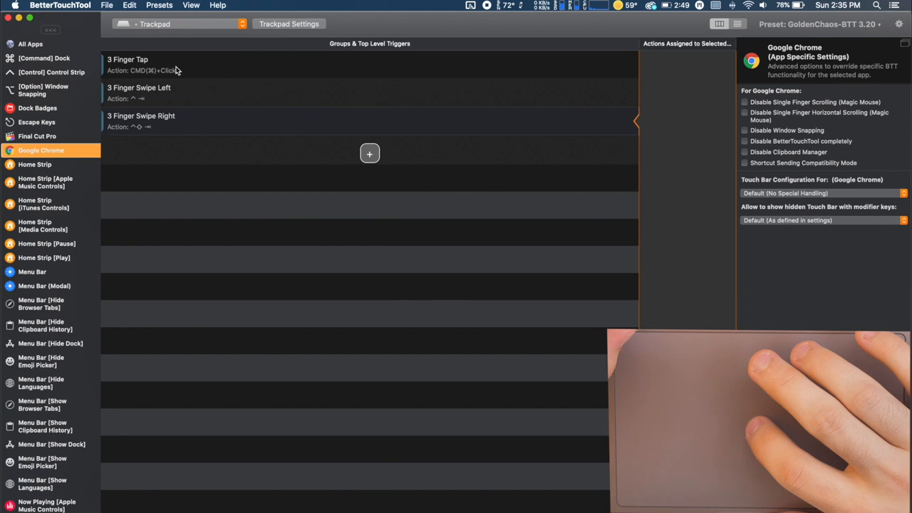
mouse_move(278, 221)
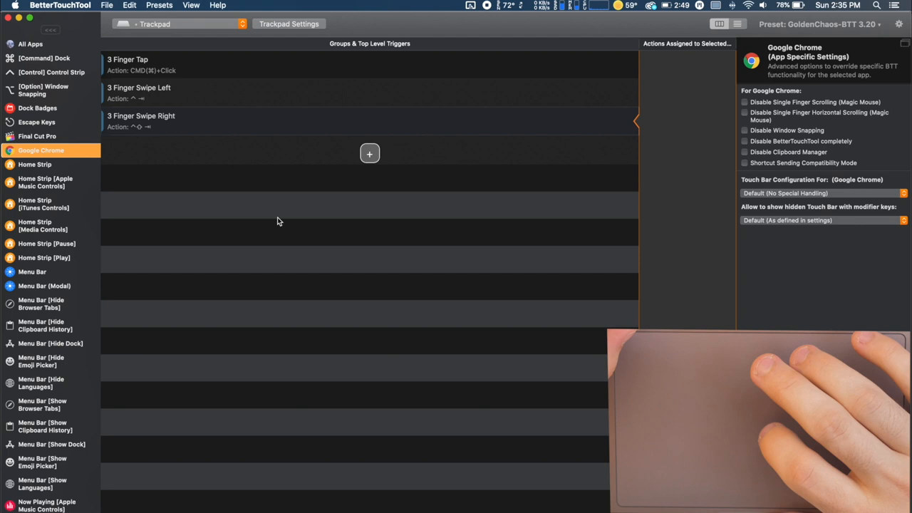
mouse_move(308, 219)
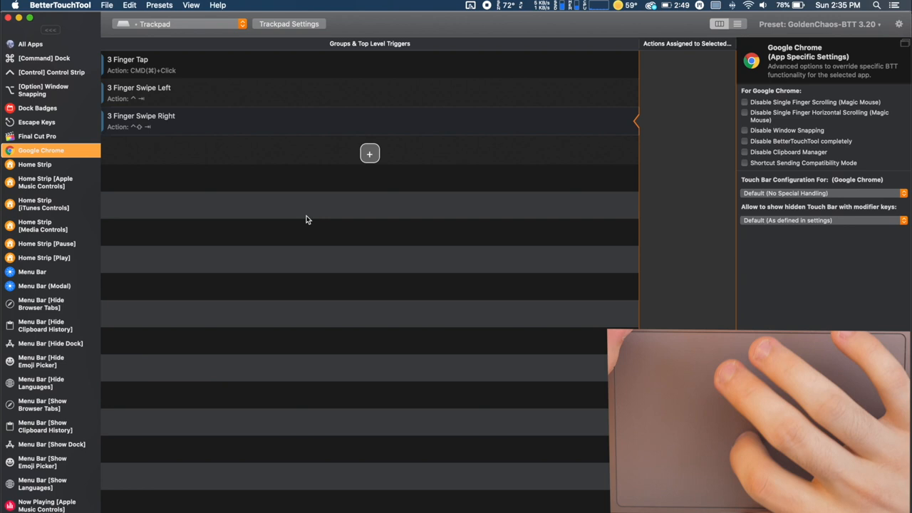
mouse_move(342, 245)
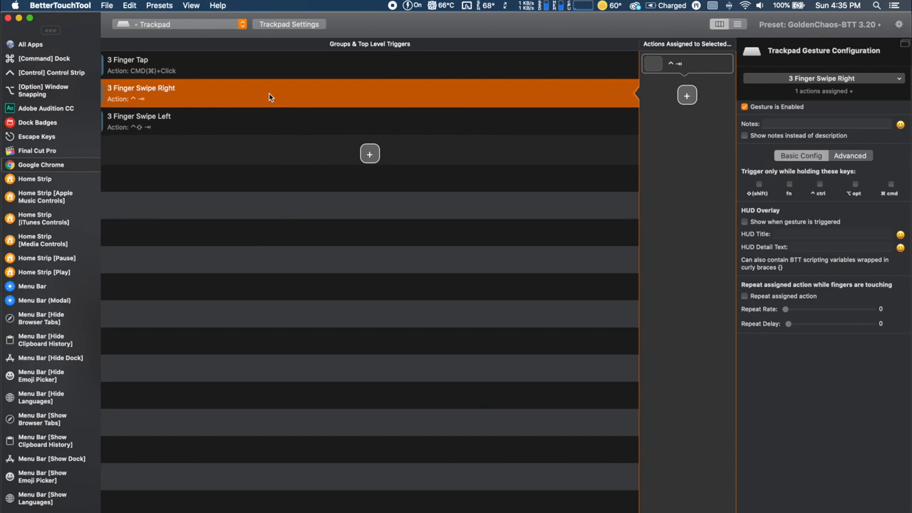
Re-record the swipe action's keyboard shortcut as Ctrl+Shift+Tab.
click(687, 63)
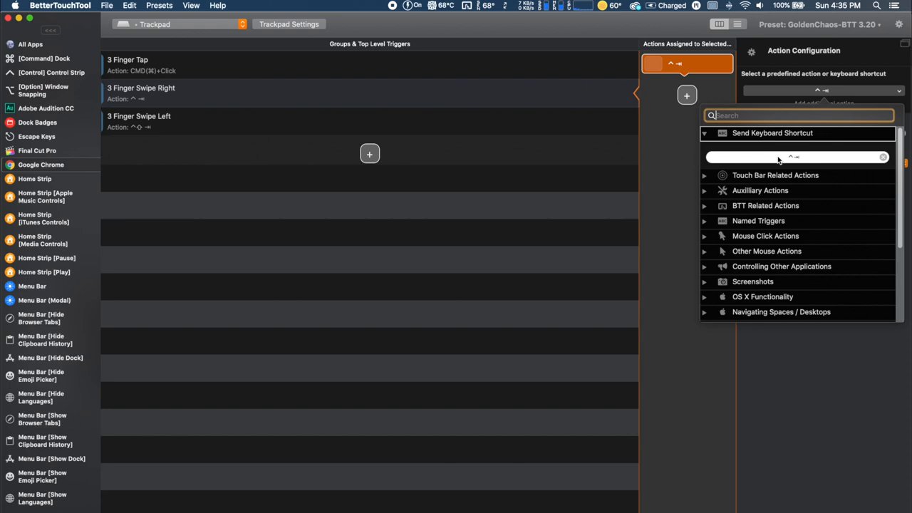
mouse_move(808, 158)
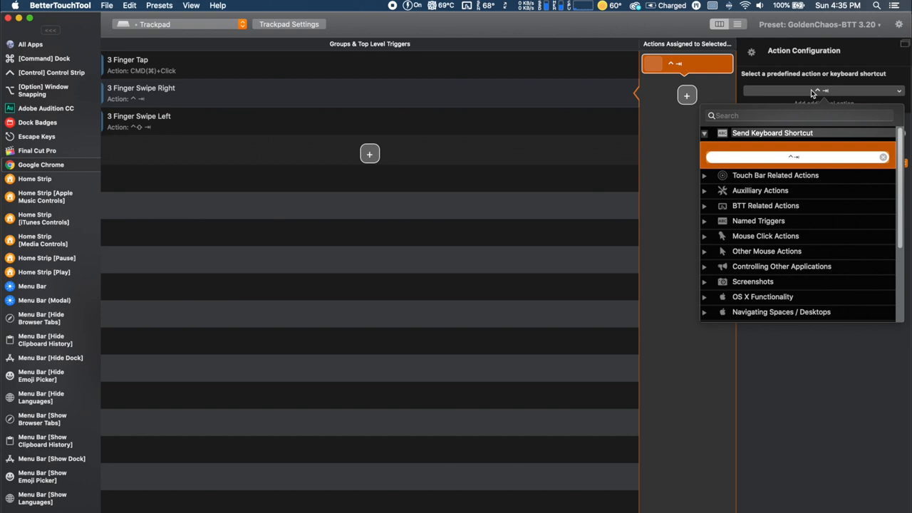
click(772, 133)
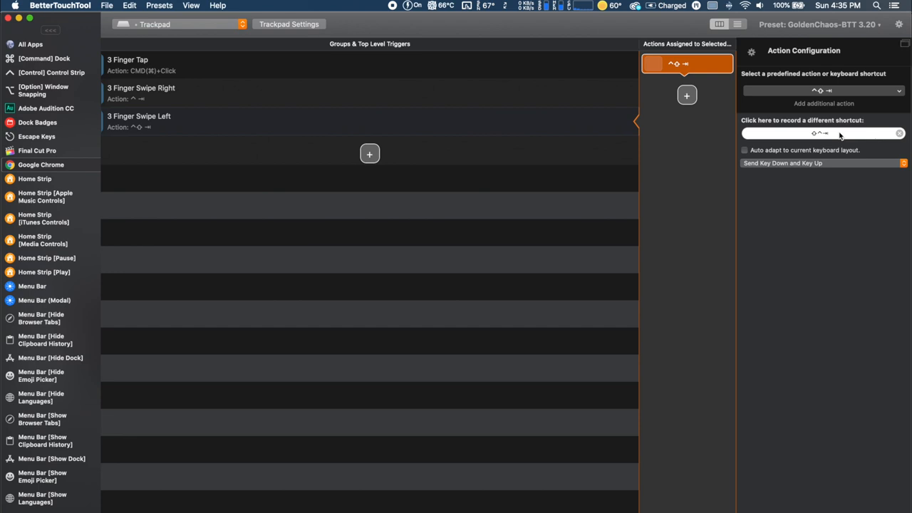
mouse_move(797, 237)
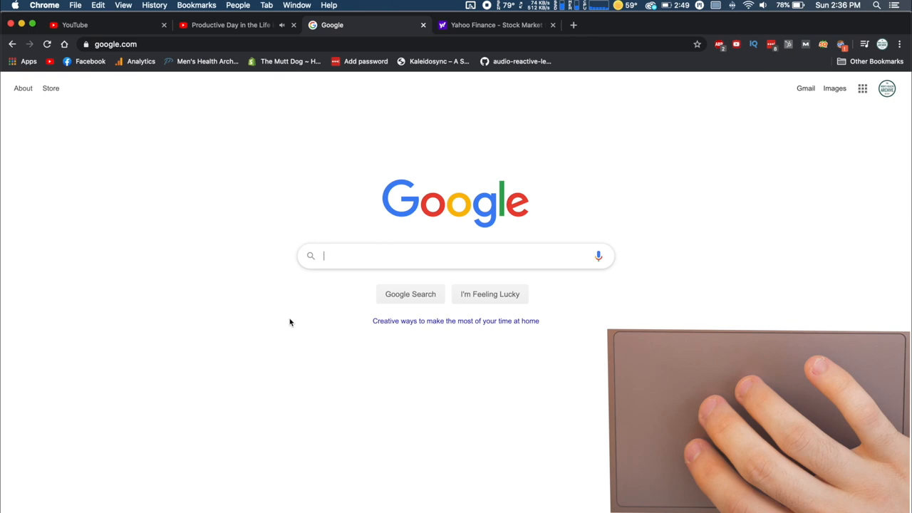
Switch to the YouTube tab and open the BASIC photo-editing video in a new tab.
click(228, 25)
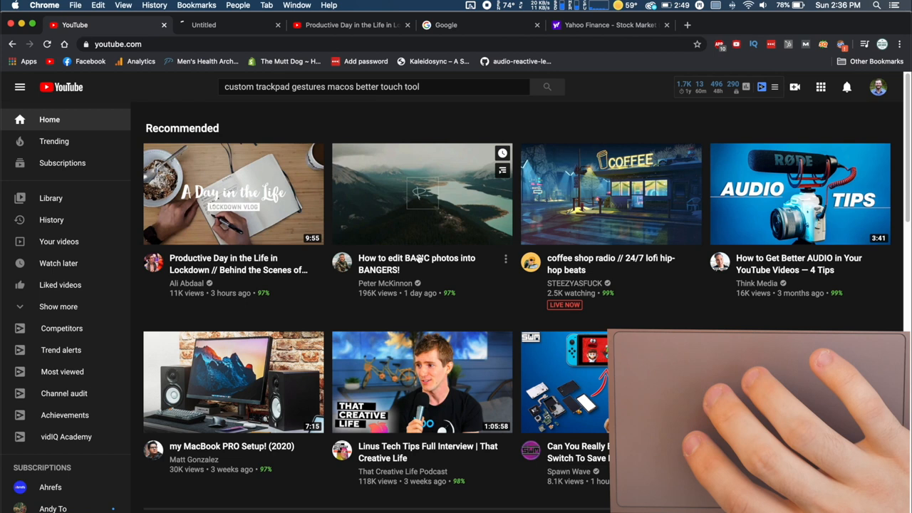
click(477, 26)
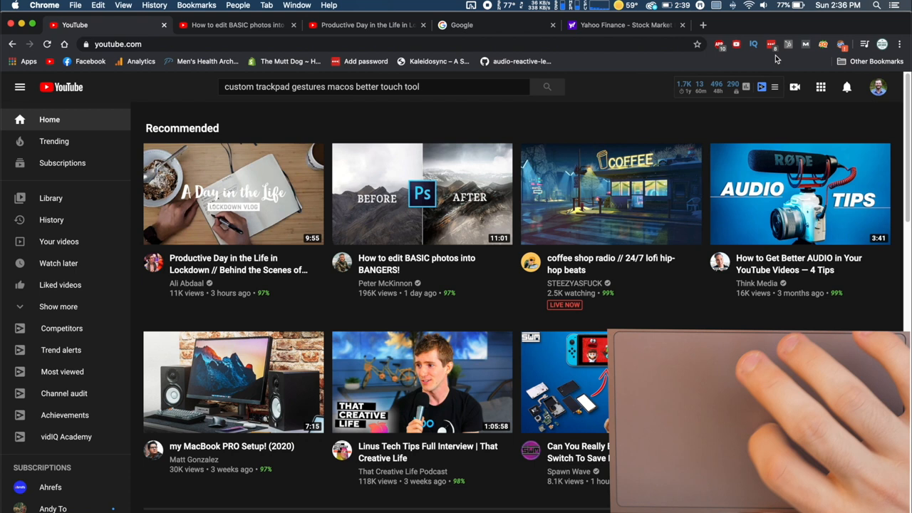
mouse_move(350, 299)
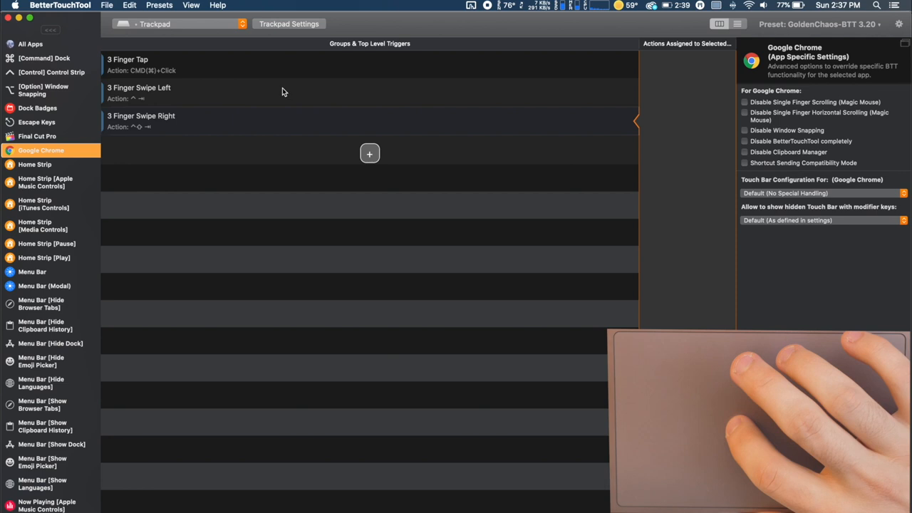
Bring up BetterTouchTool's Trackpad General settings with tracking speed options.
click(287, 23)
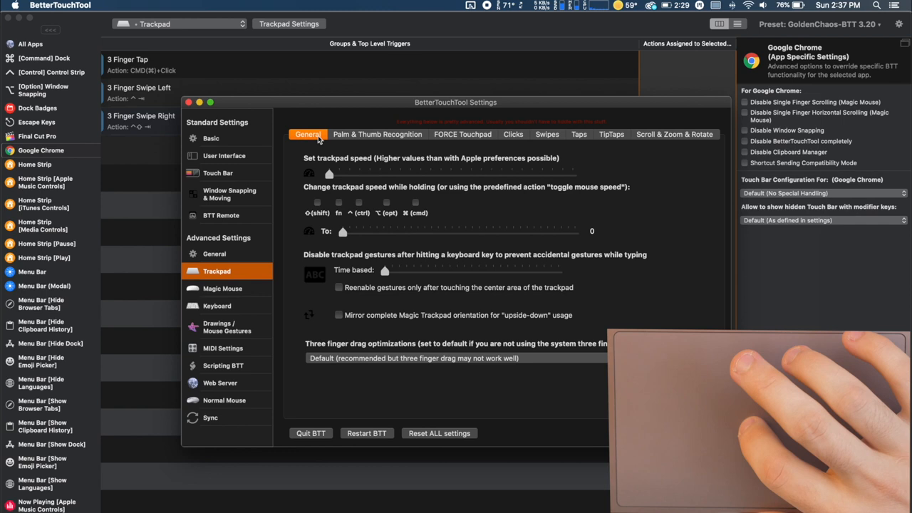
Review the FORCE Touchpad click-pressure settings, then show the Swipes sensitivity settings.
click(465, 134)
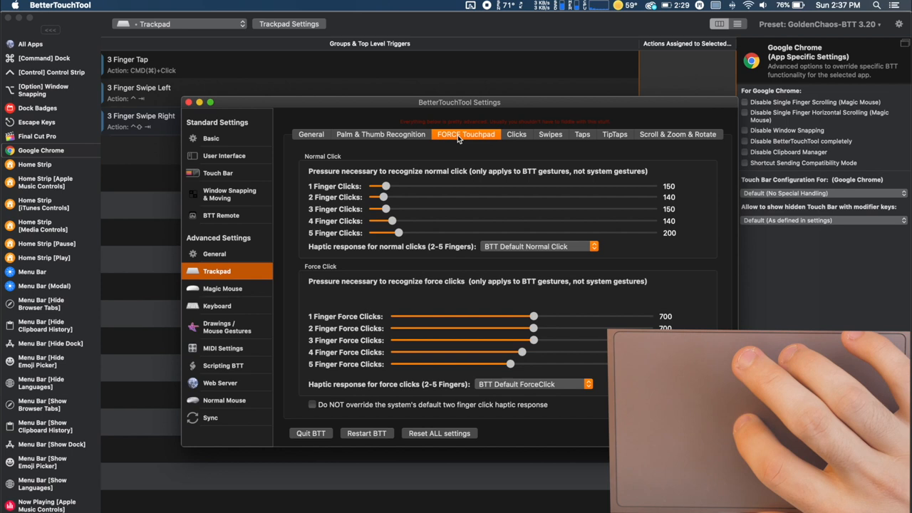
mouse_move(493, 146)
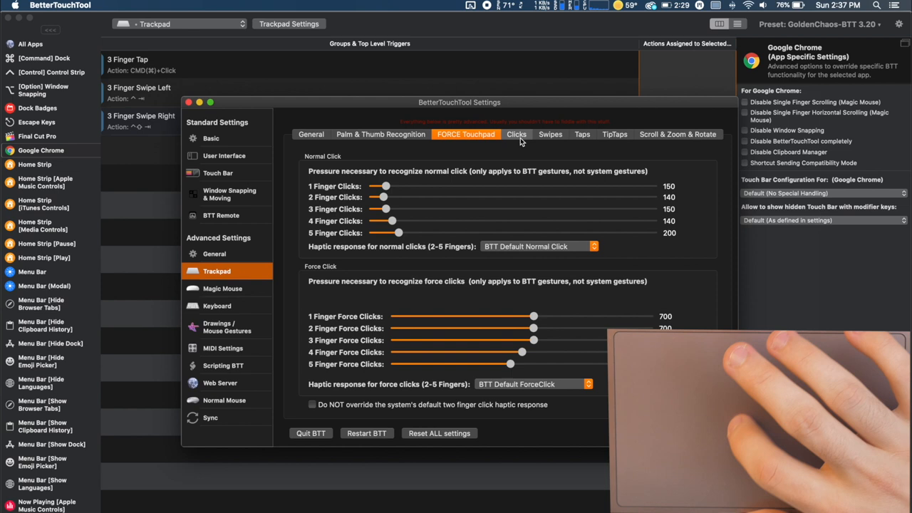
click(550, 134)
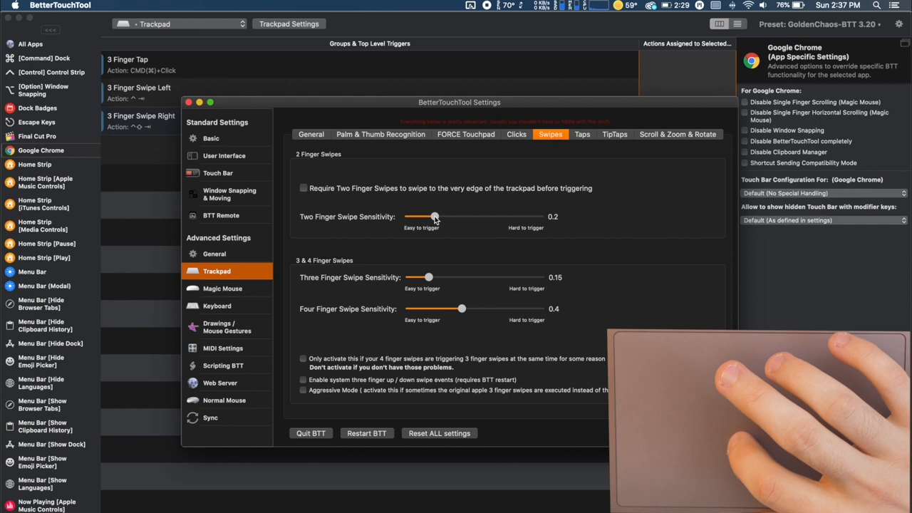
Drag the Three Finger Swipe Sensitivity slider to about 0.17, then show the tap settings.
drag(428, 276, 448, 276)
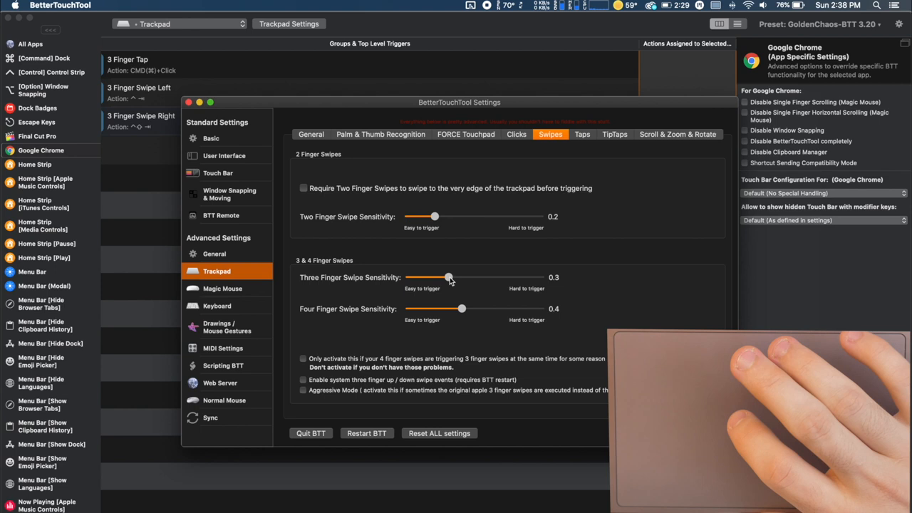
mouse_move(477, 253)
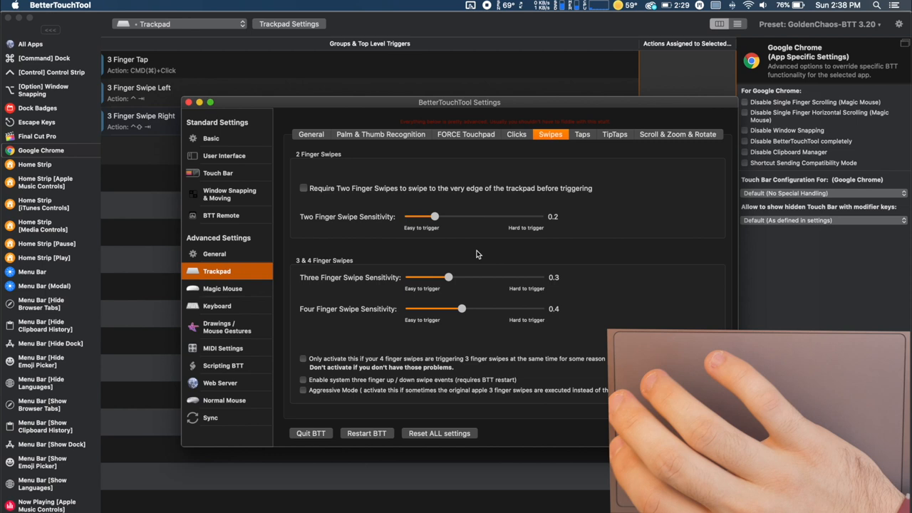
mouse_move(424, 278)
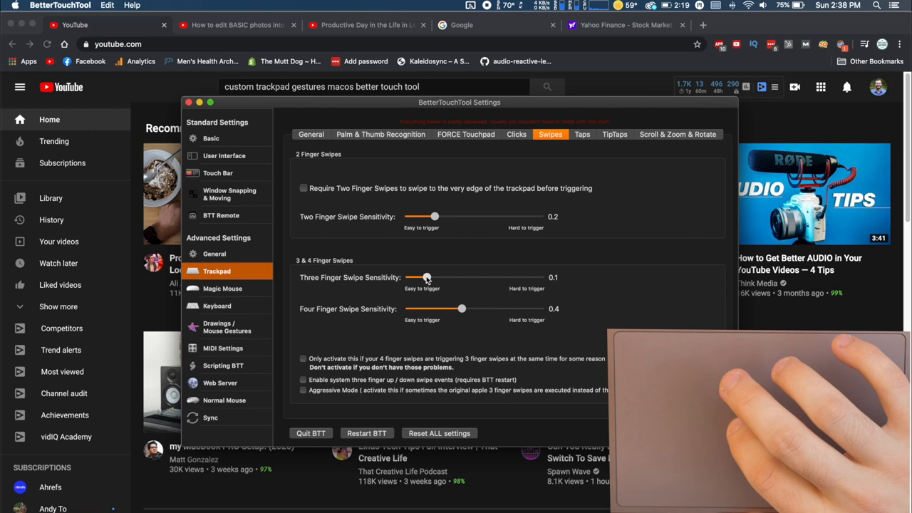
drag(426, 276, 433, 277)
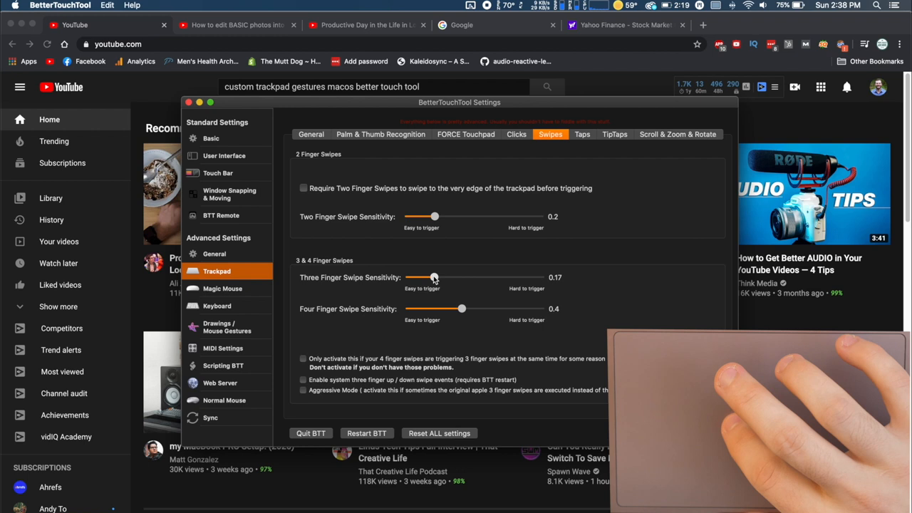
click(581, 134)
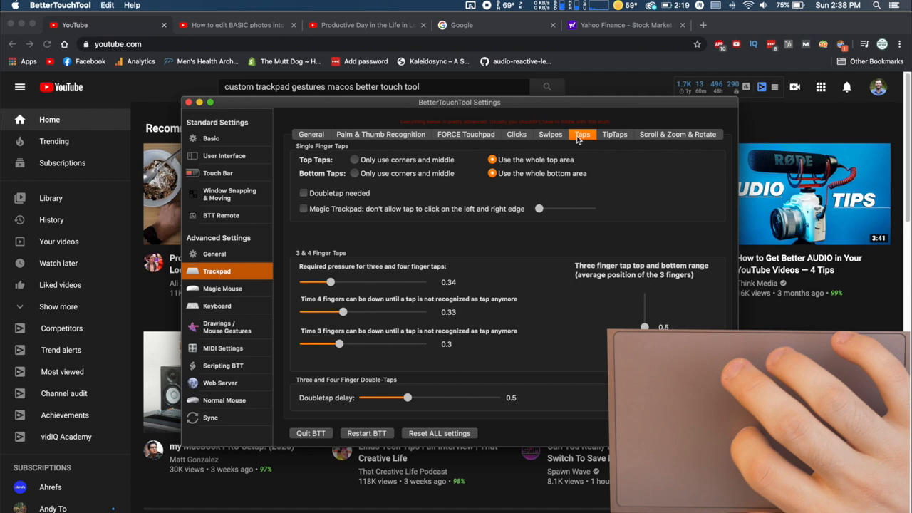
Show the TipTap sensitivity sliders, set around 0.25–0.26 for one-, two- and three-finger taps.
click(614, 134)
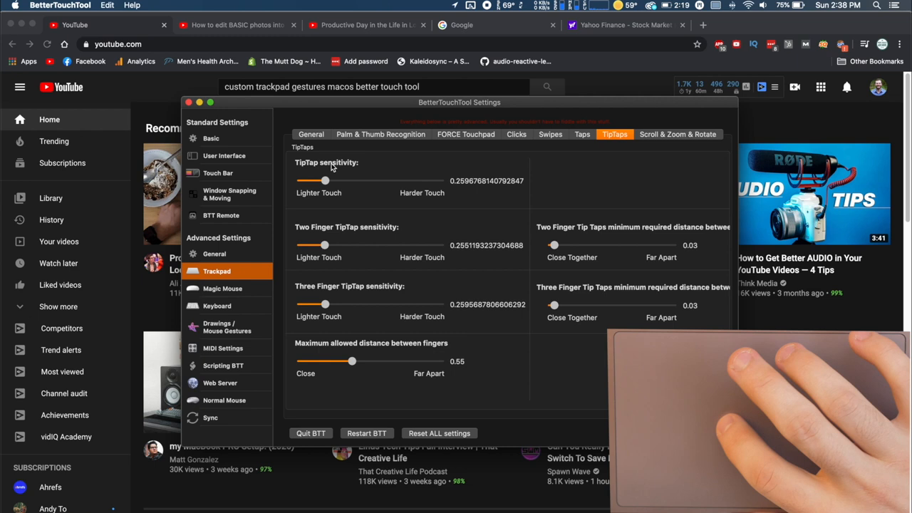
mouse_move(510, 211)
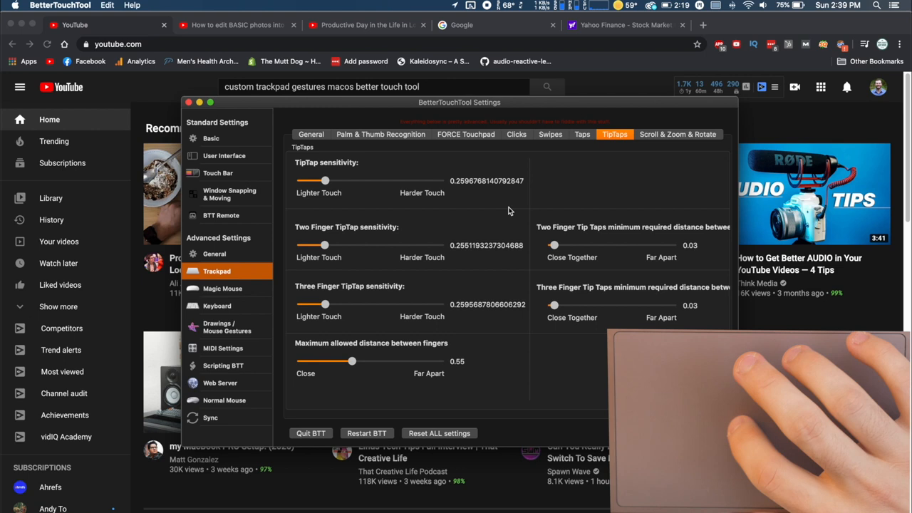
mouse_move(250, 136)
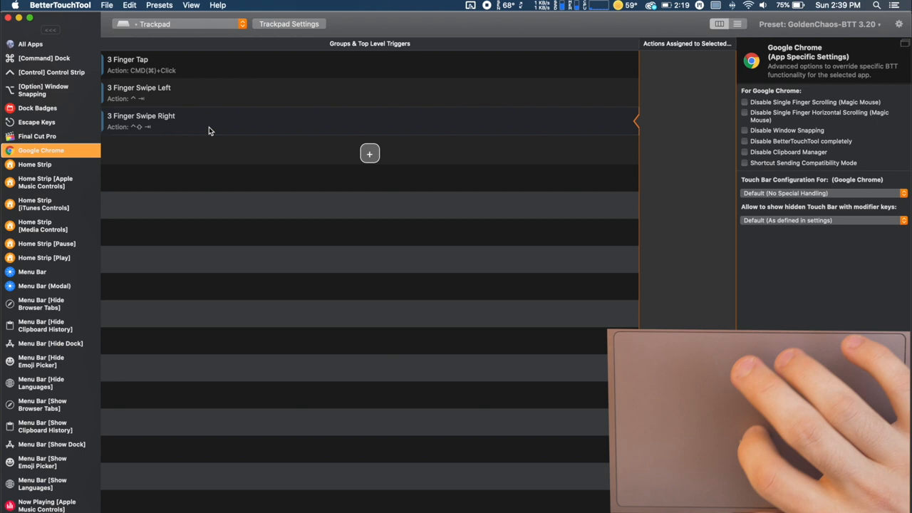
Add a new trackpad trigger of type Custom Tap Sequence (4 Fingers).
click(30, 43)
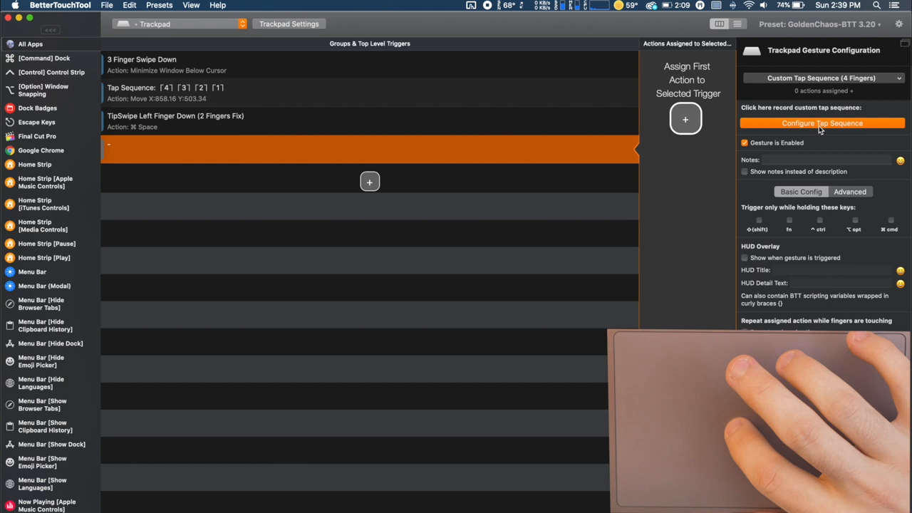
Record the four-finger tap sequence in finger order 4, 3, 2, 1 and save it.
click(821, 123)
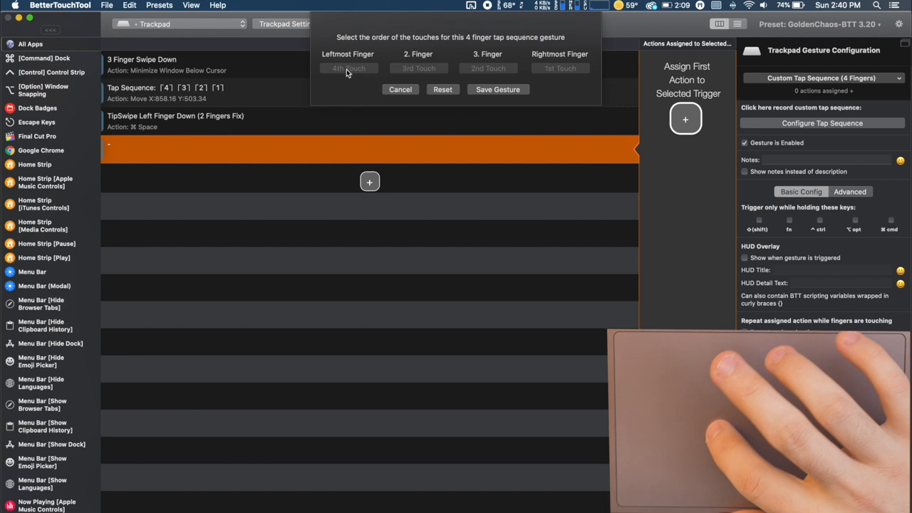
click(497, 89)
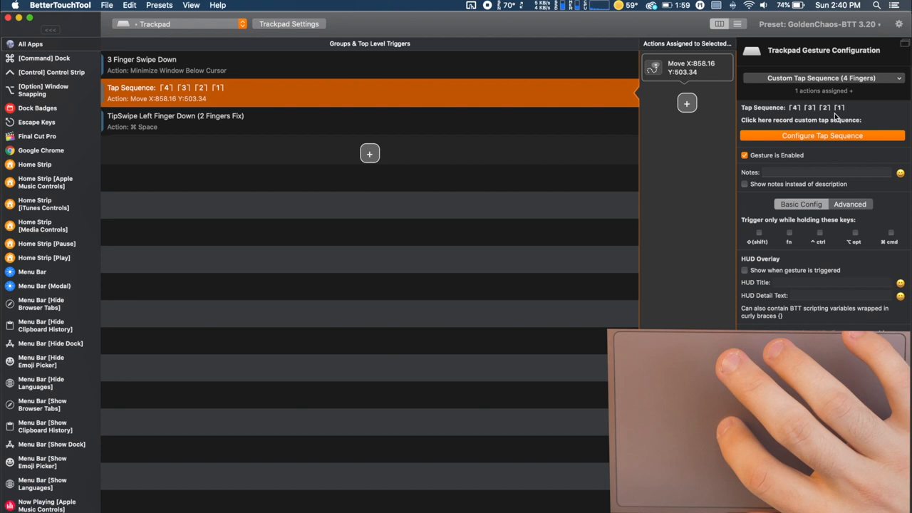
click(823, 91)
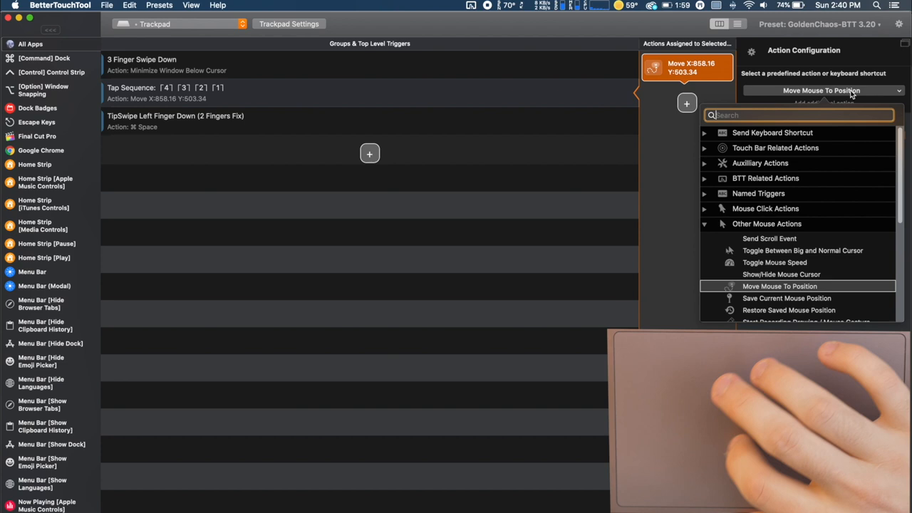
click(780, 285)
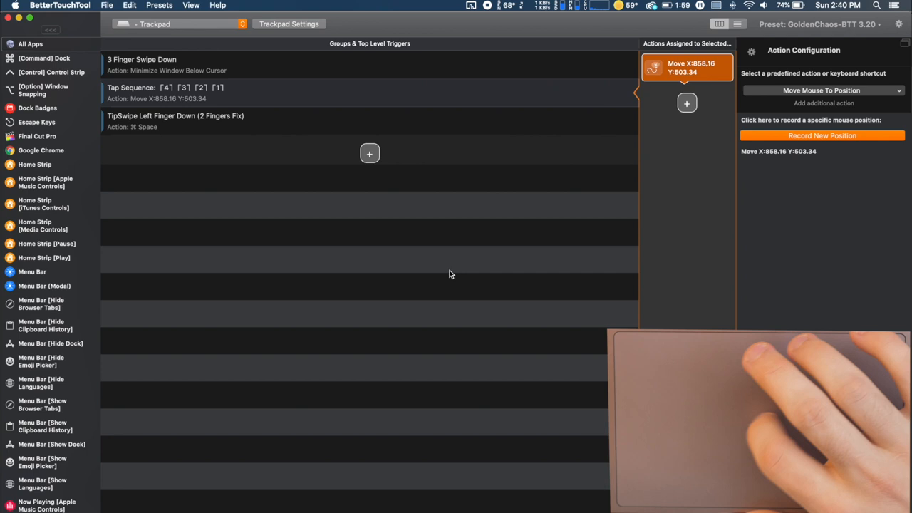
mouse_move(467, 276)
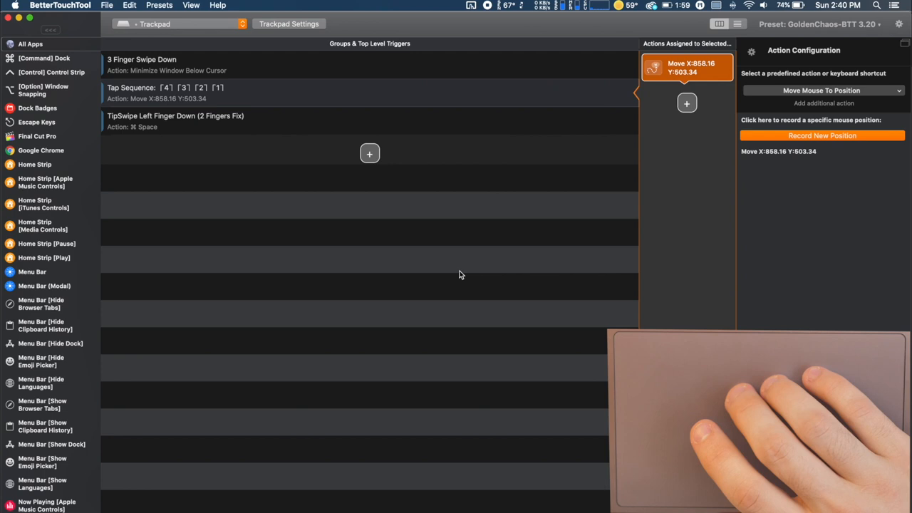
mouse_move(834, 305)
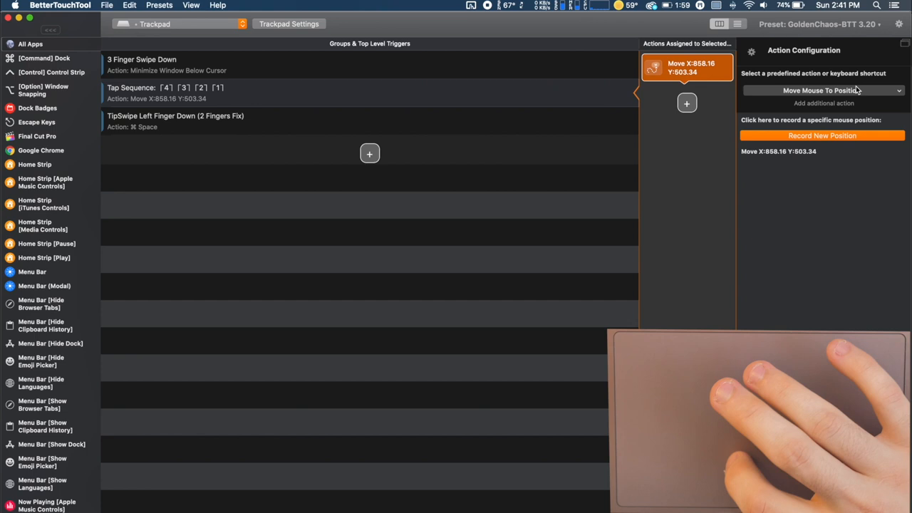
click(822, 90)
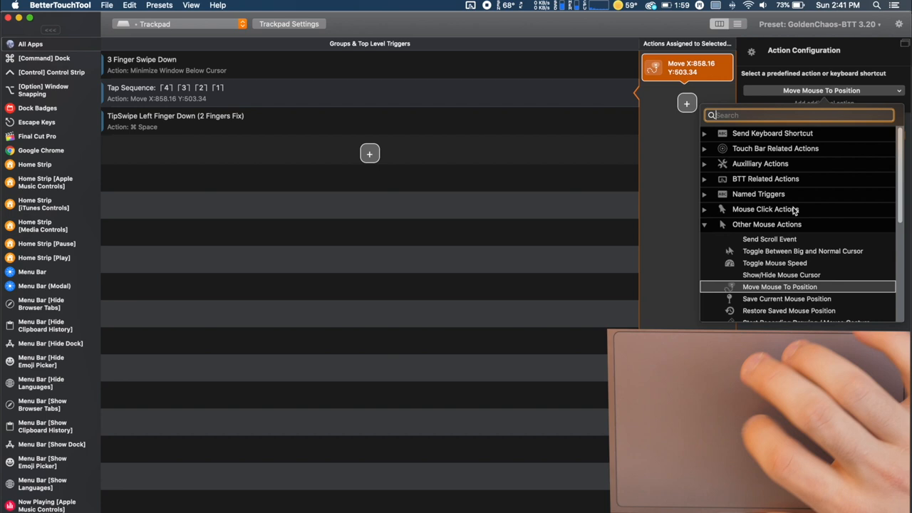
click(779, 286)
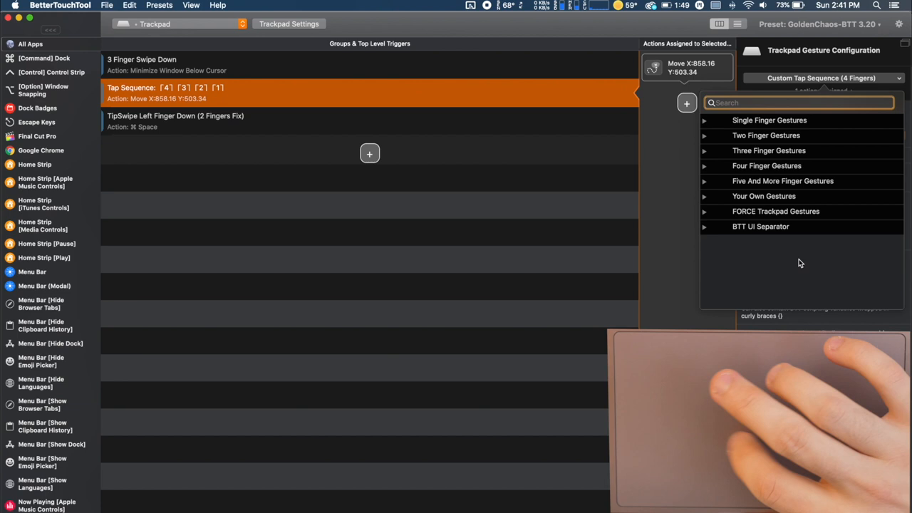
Show the TipSwipe Left Finger Down (2 Fingers Fix) trigger, whose action sends Command-Space.
click(686, 67)
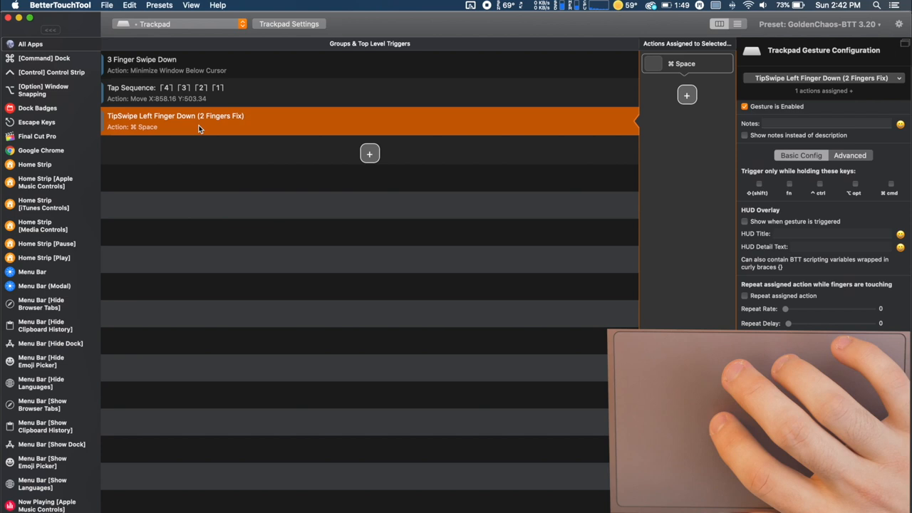
mouse_move(271, 199)
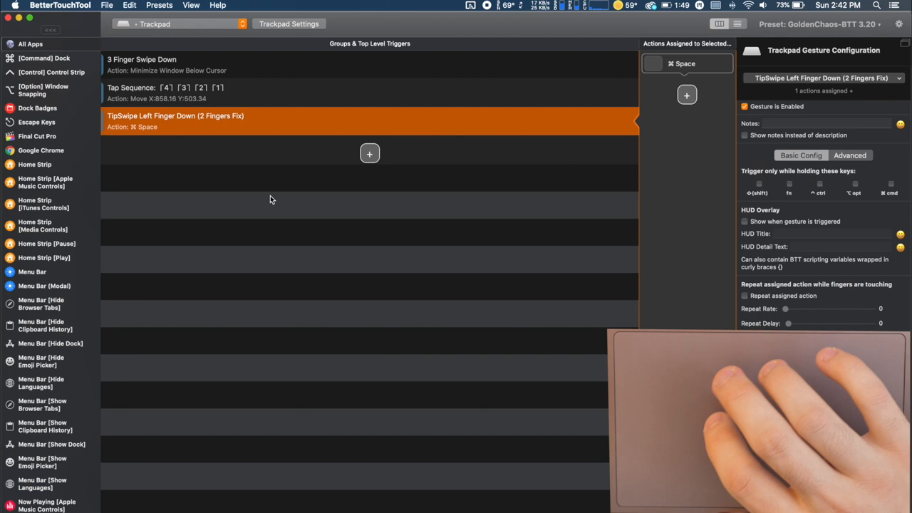
mouse_move(325, 225)
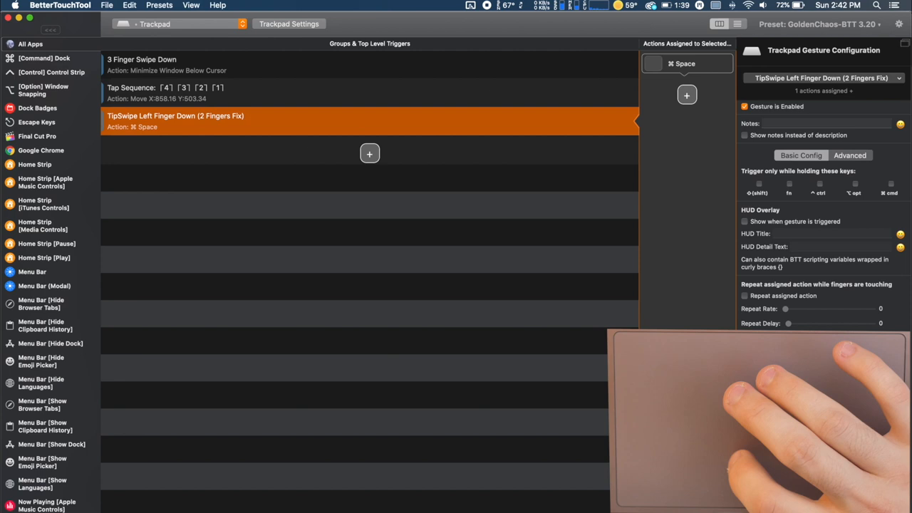
Select Google Chrome in the app sidebar to show its trackpad gestures.
click(40, 151)
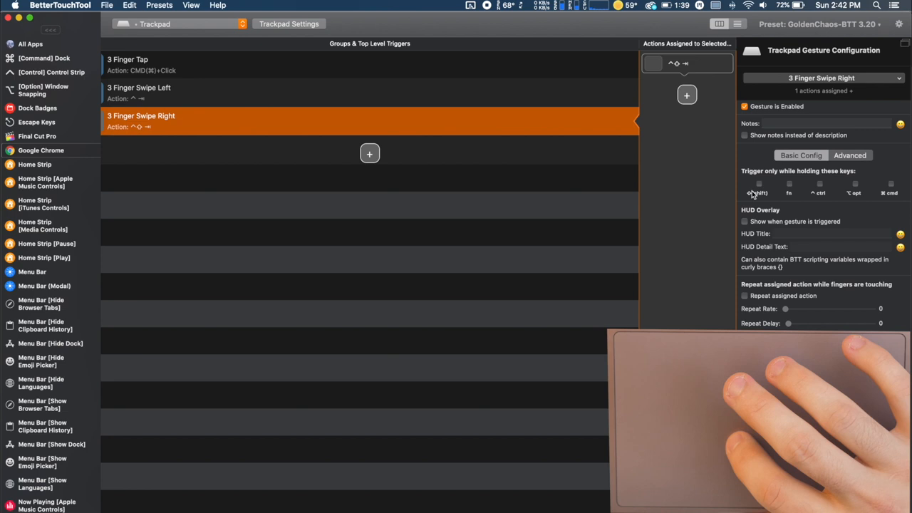
mouse_move(579, 222)
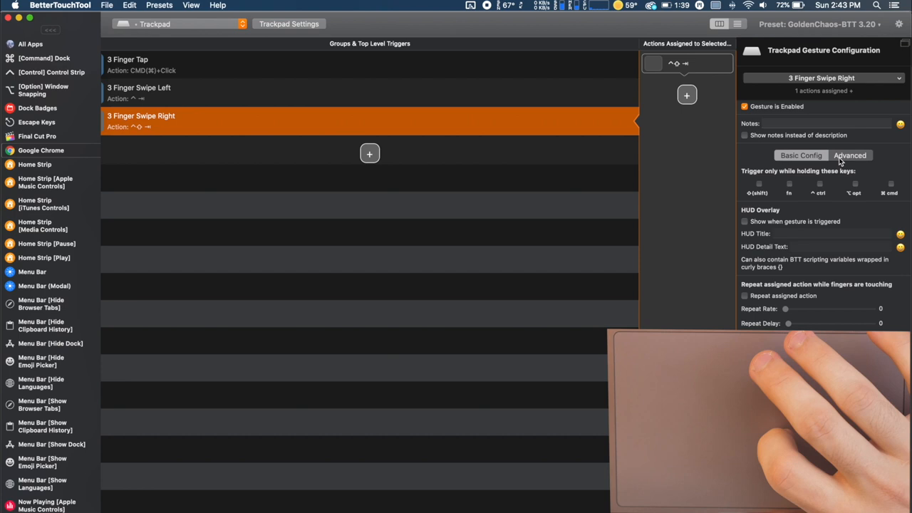
Show the Advanced options and offer running apps such as Adobe Audition CC to add.
click(850, 156)
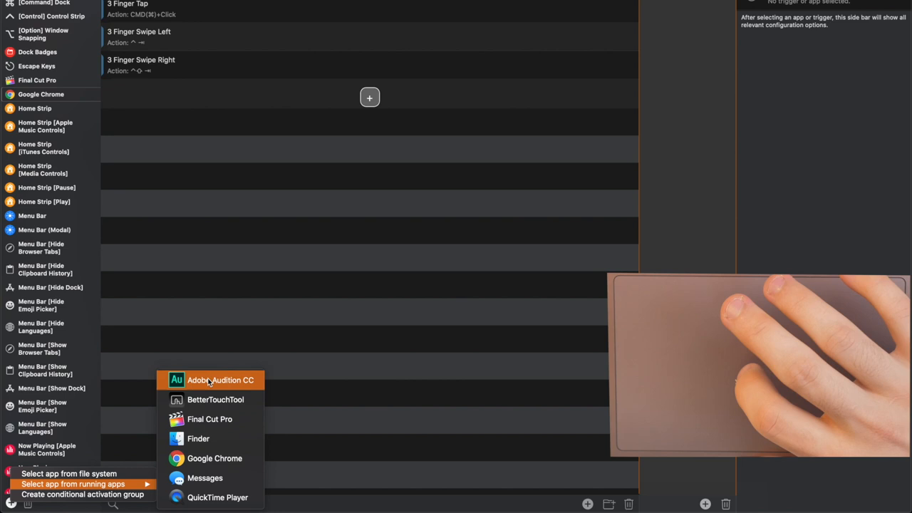
Add Adobe Audition CC from the running apps and start its first trackpad gesture.
click(219, 379)
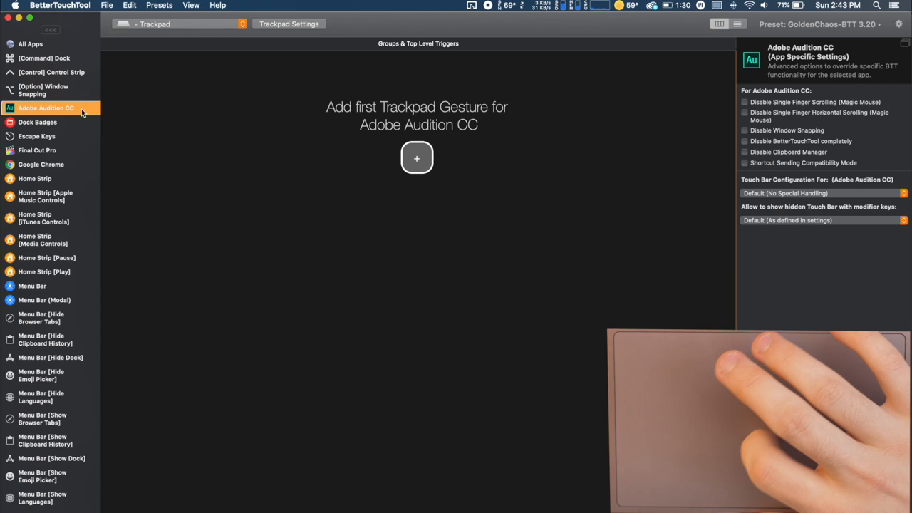
click(416, 157)
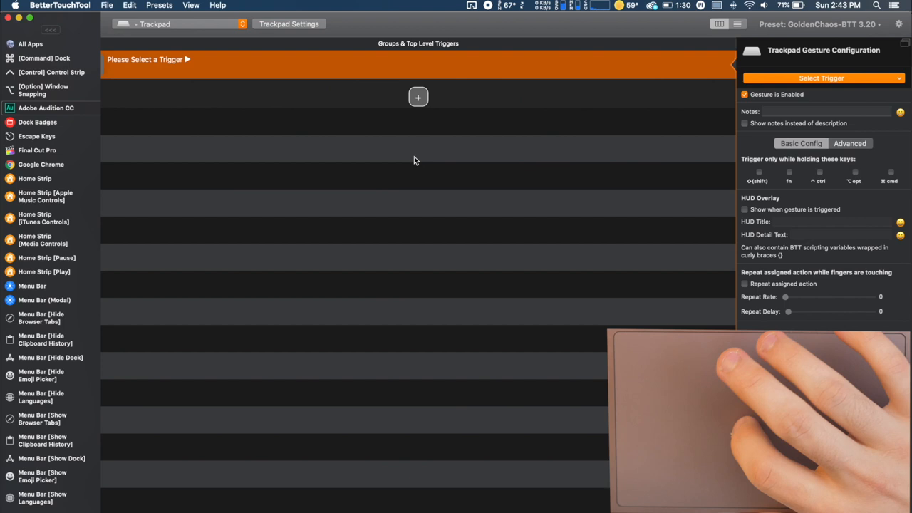